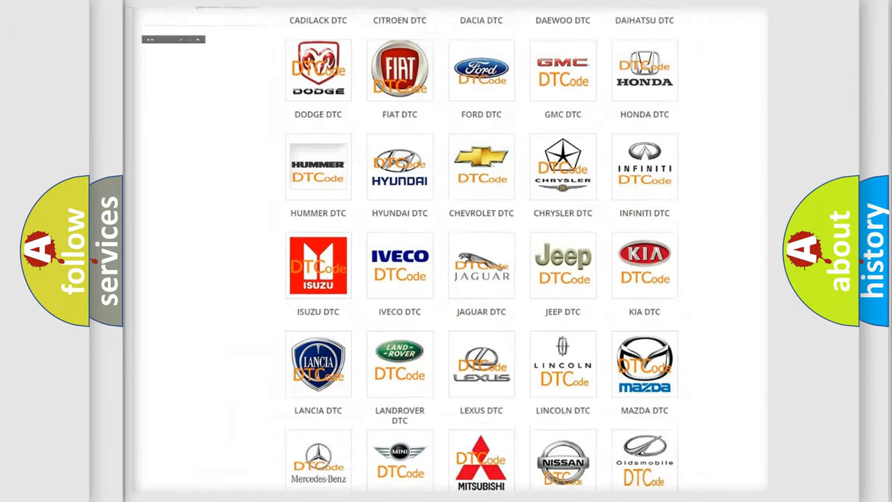
# Choose JEEP DTC from the brand grid and browse the Jeep code list to C0042:62.
pyautogui.scroll(3)
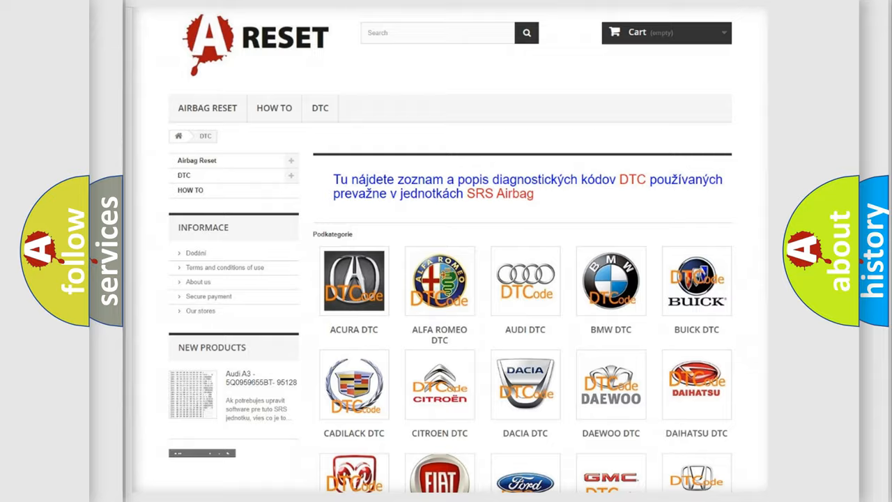
pyautogui.scroll(-3)
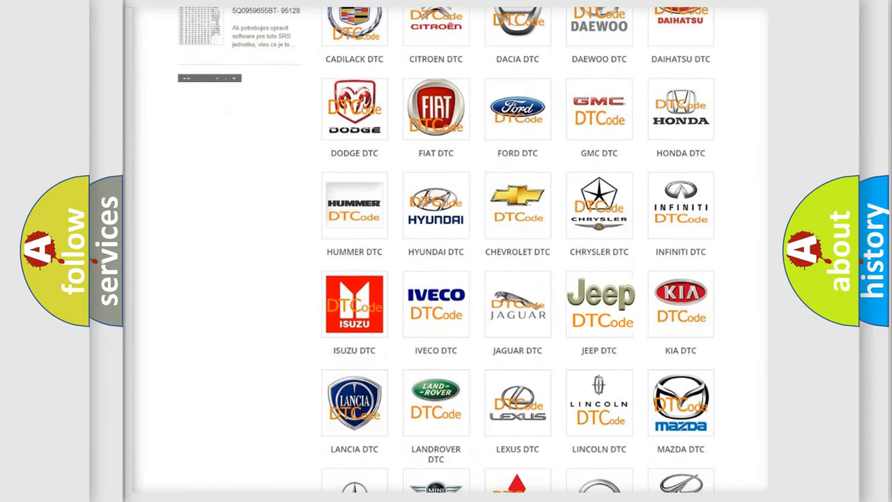
pyautogui.click(600, 304)
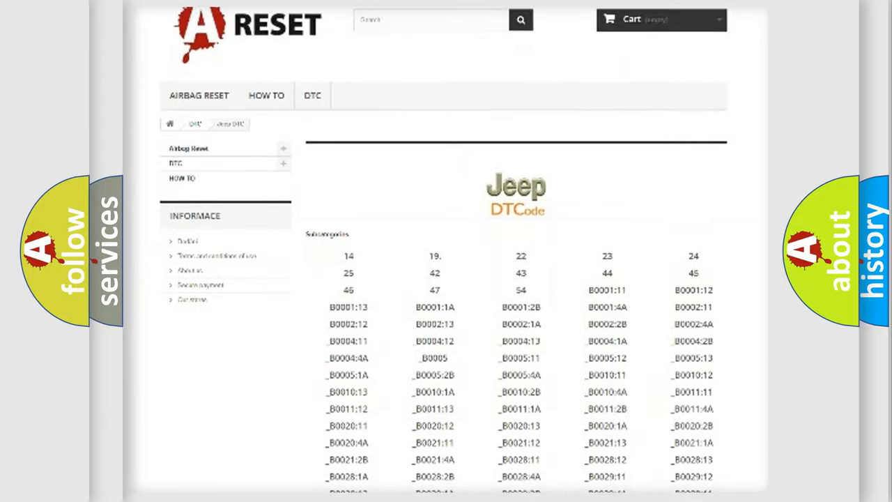
pyautogui.scroll(-3)
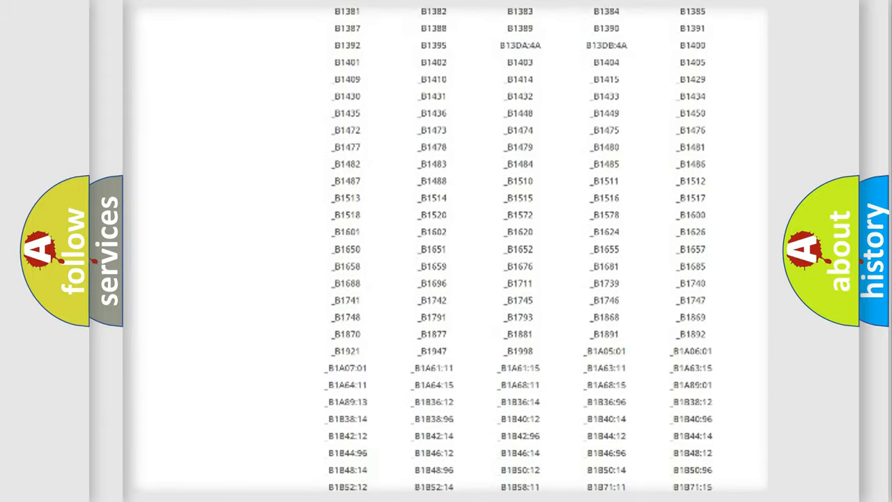
pyautogui.scroll(3)
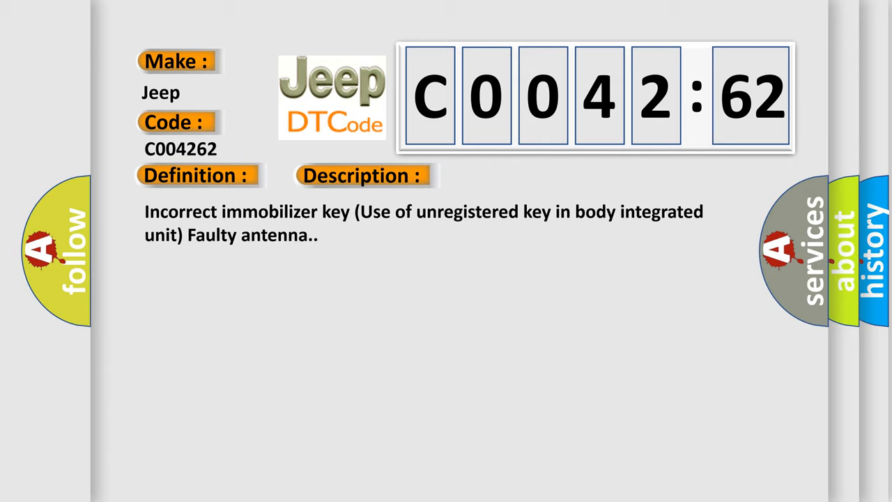
# Show the Cause section for C0042:62, citing DTCs P0513, P1570 and P1574.
pyautogui.click(361, 175)
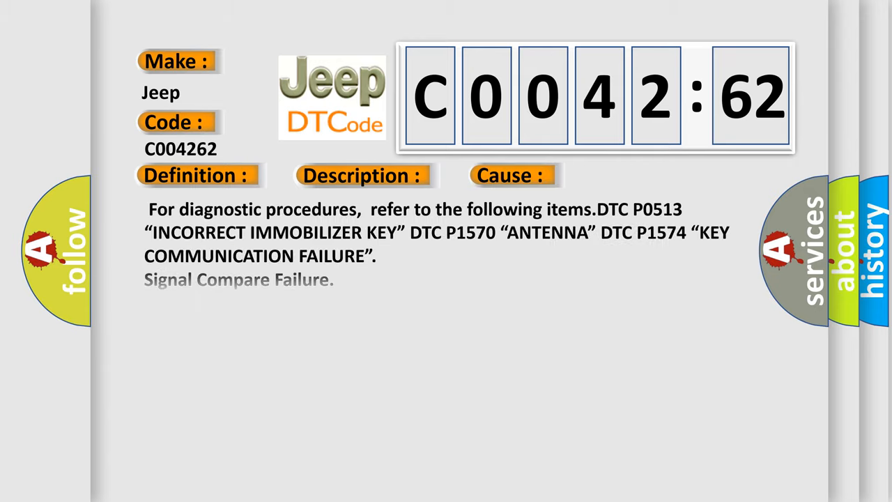